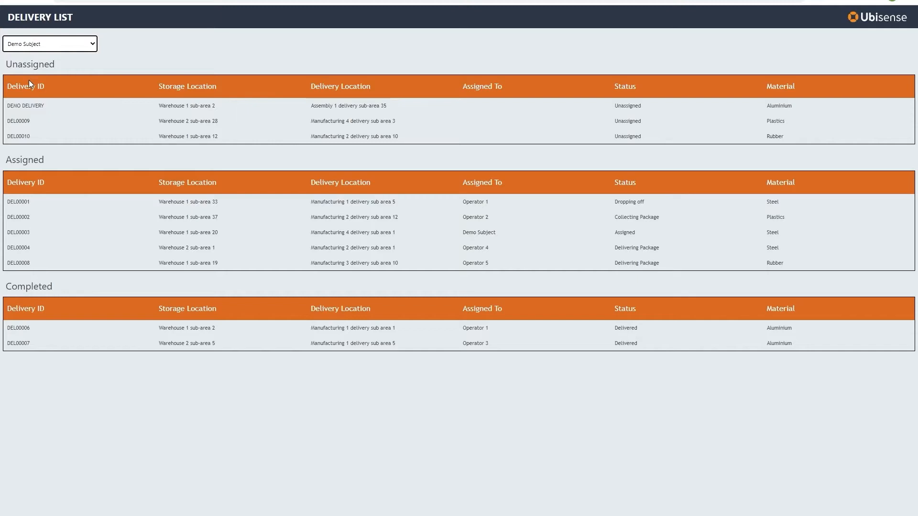
- Select the DEMO DELIVERY job and pick Demo Forklift as its equipment
left_click(24, 105)
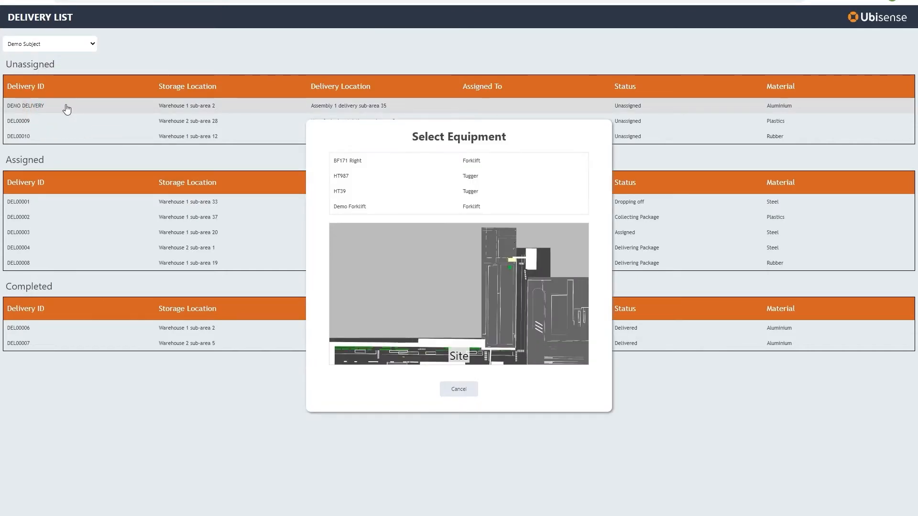
mouse_move(379, 220)
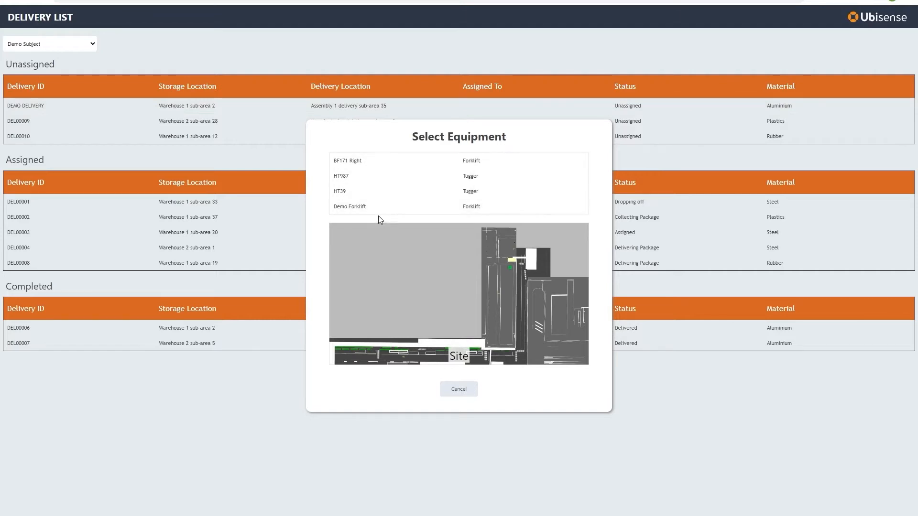
left_click(349, 206)
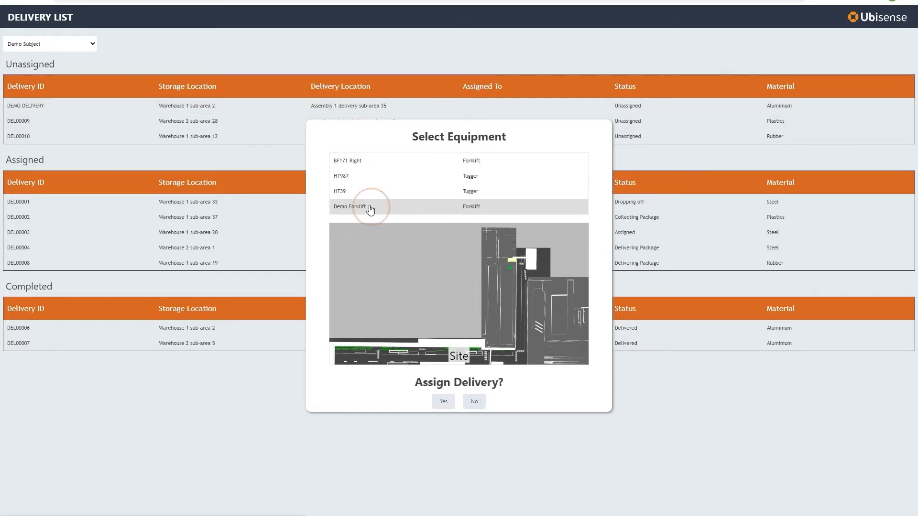
left_click(349, 205)
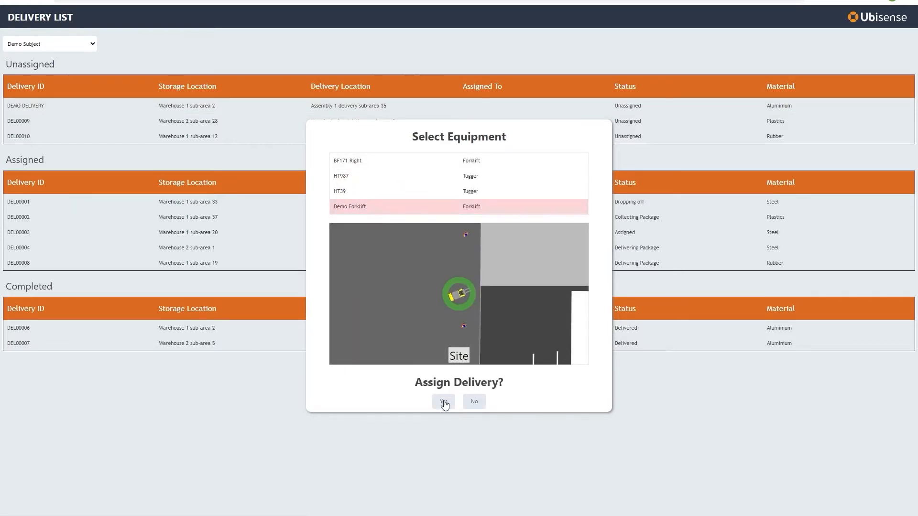
- Confirm Yes to assign DEMO DELIVERY to Demo Forklift
left_click(443, 402)
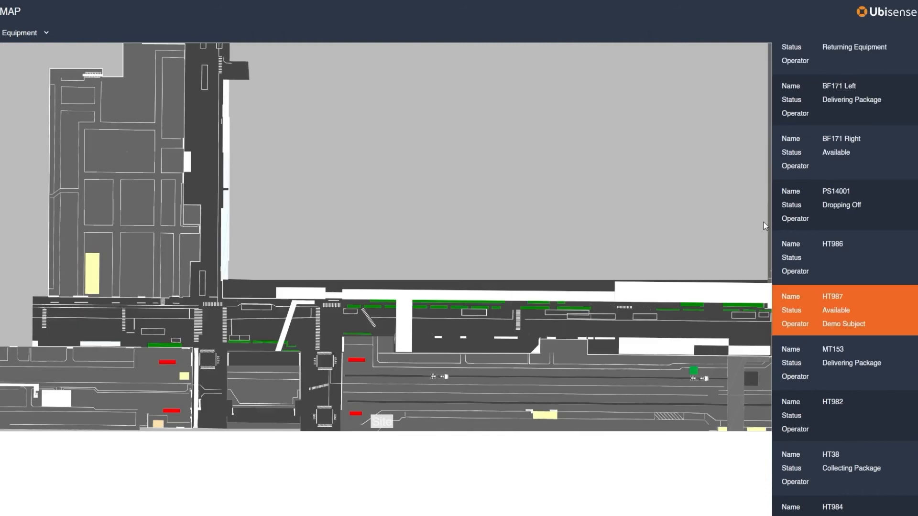
mouse_move(626, 220)
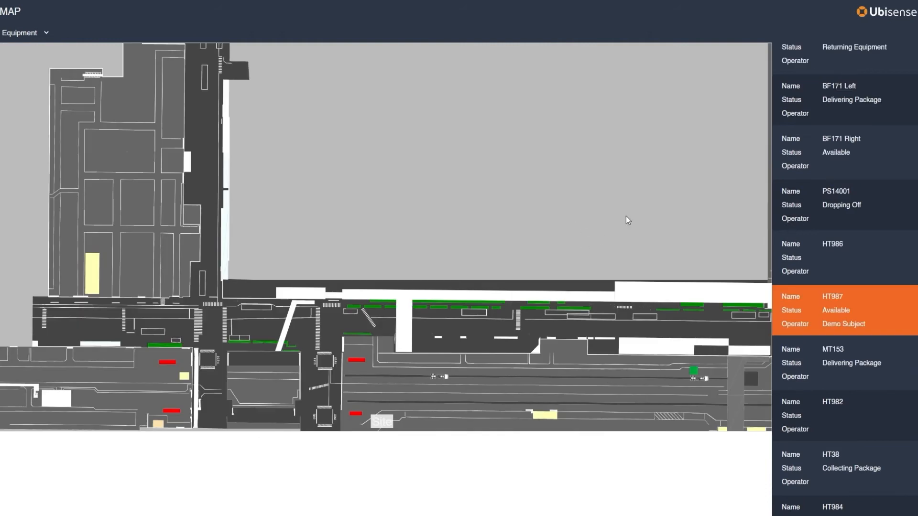
mouse_move(826, 216)
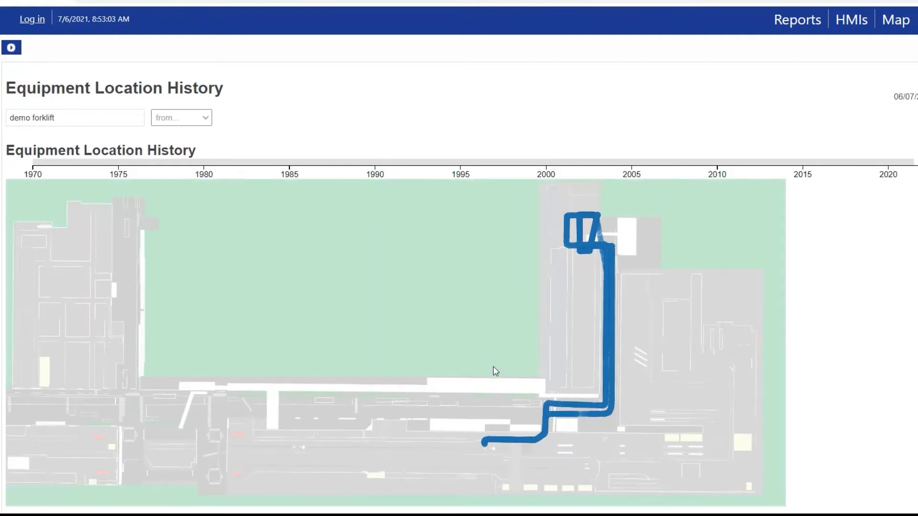
- Open the Equipment Location History report to plot the demo forklift's trail
left_click(181, 117)
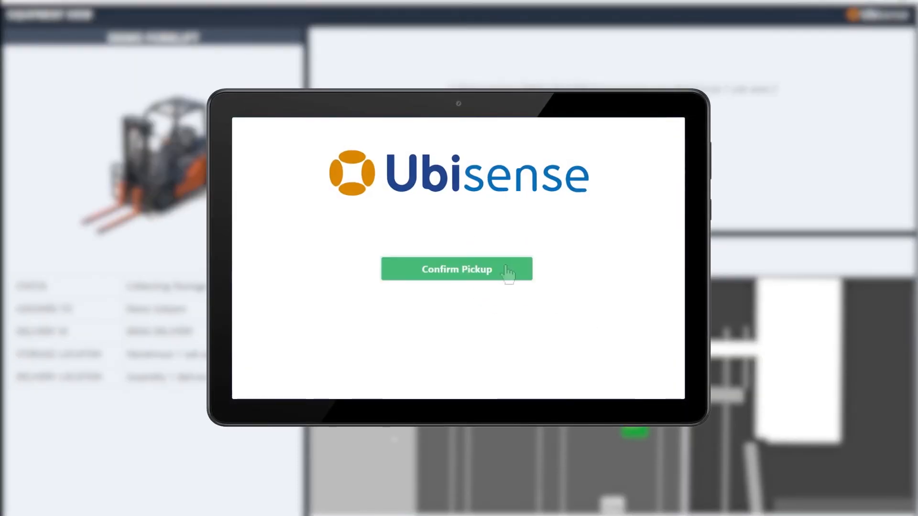
- Confirm pickup and then delivery of the package on the operator's tablet
left_click(456, 269)
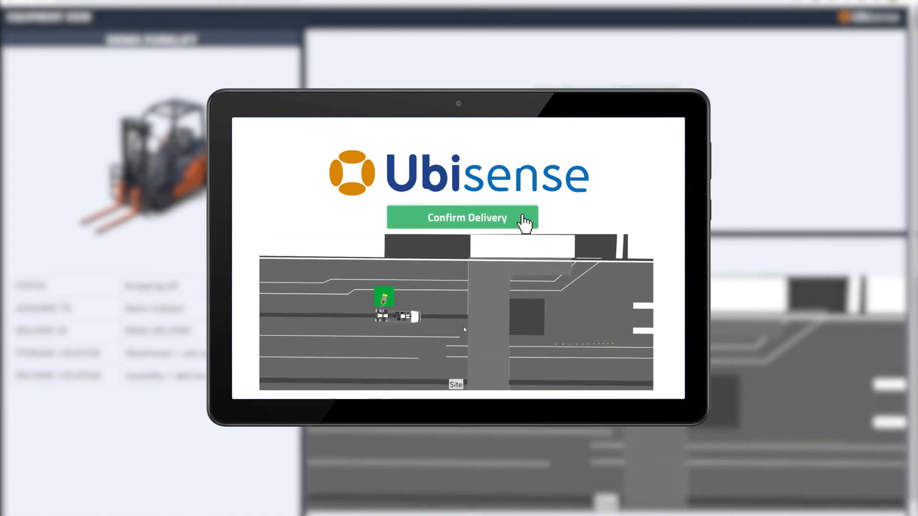
left_click(462, 218)
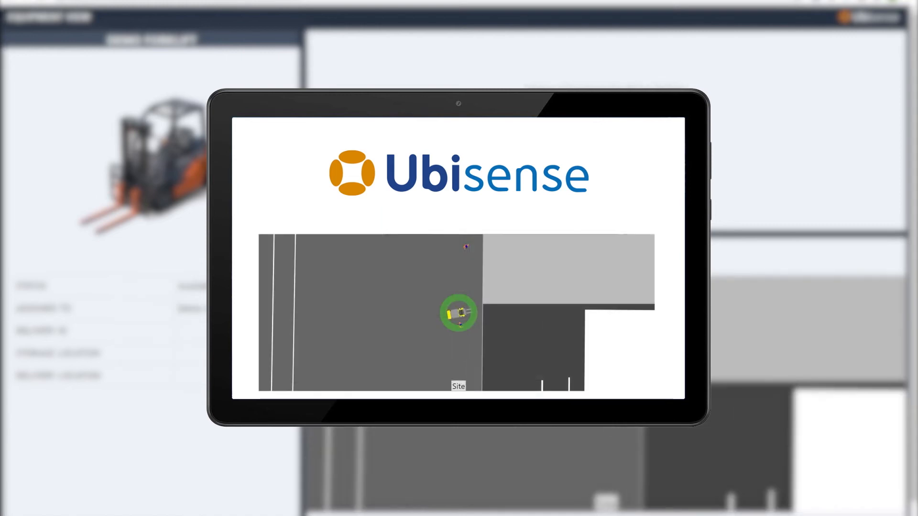